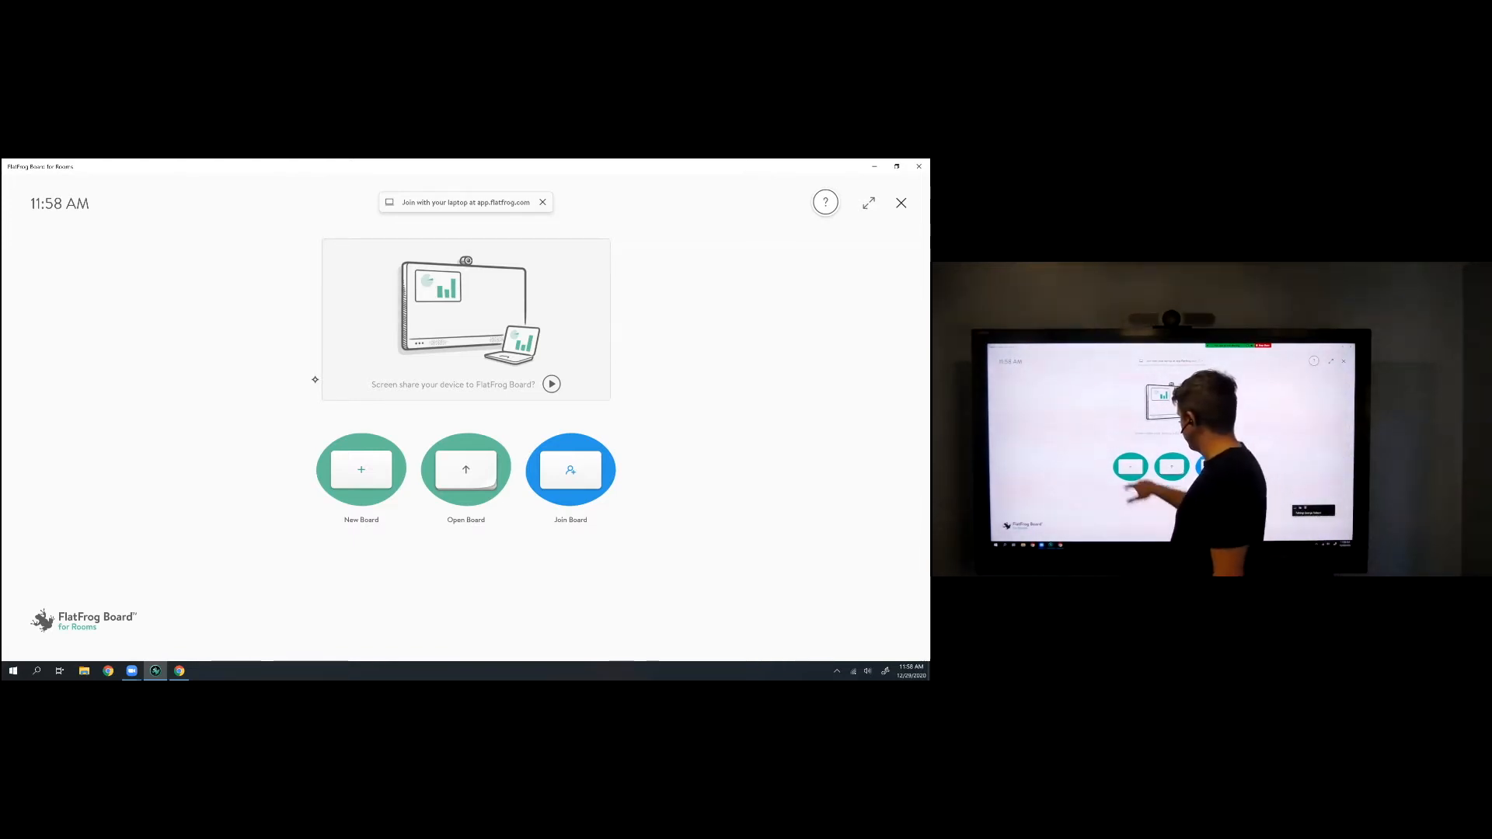
Start a new blank board to write on
{"action": "left_click", "coordinate": [361, 469]}
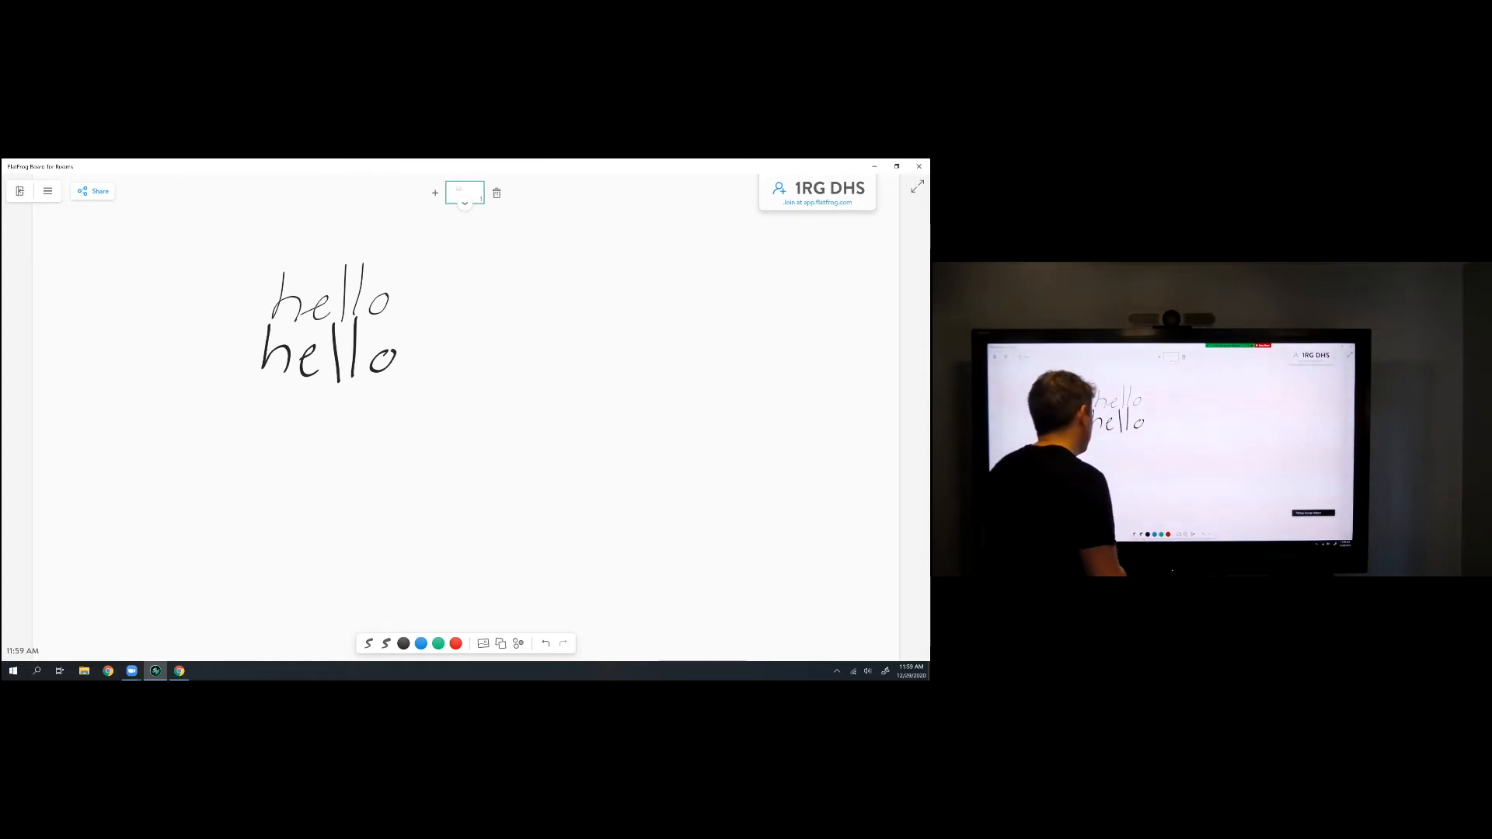
Underline the second 'hello' in orange ink, then bring up the image gallery
{"action": "left_click", "coordinate": [403, 643]}
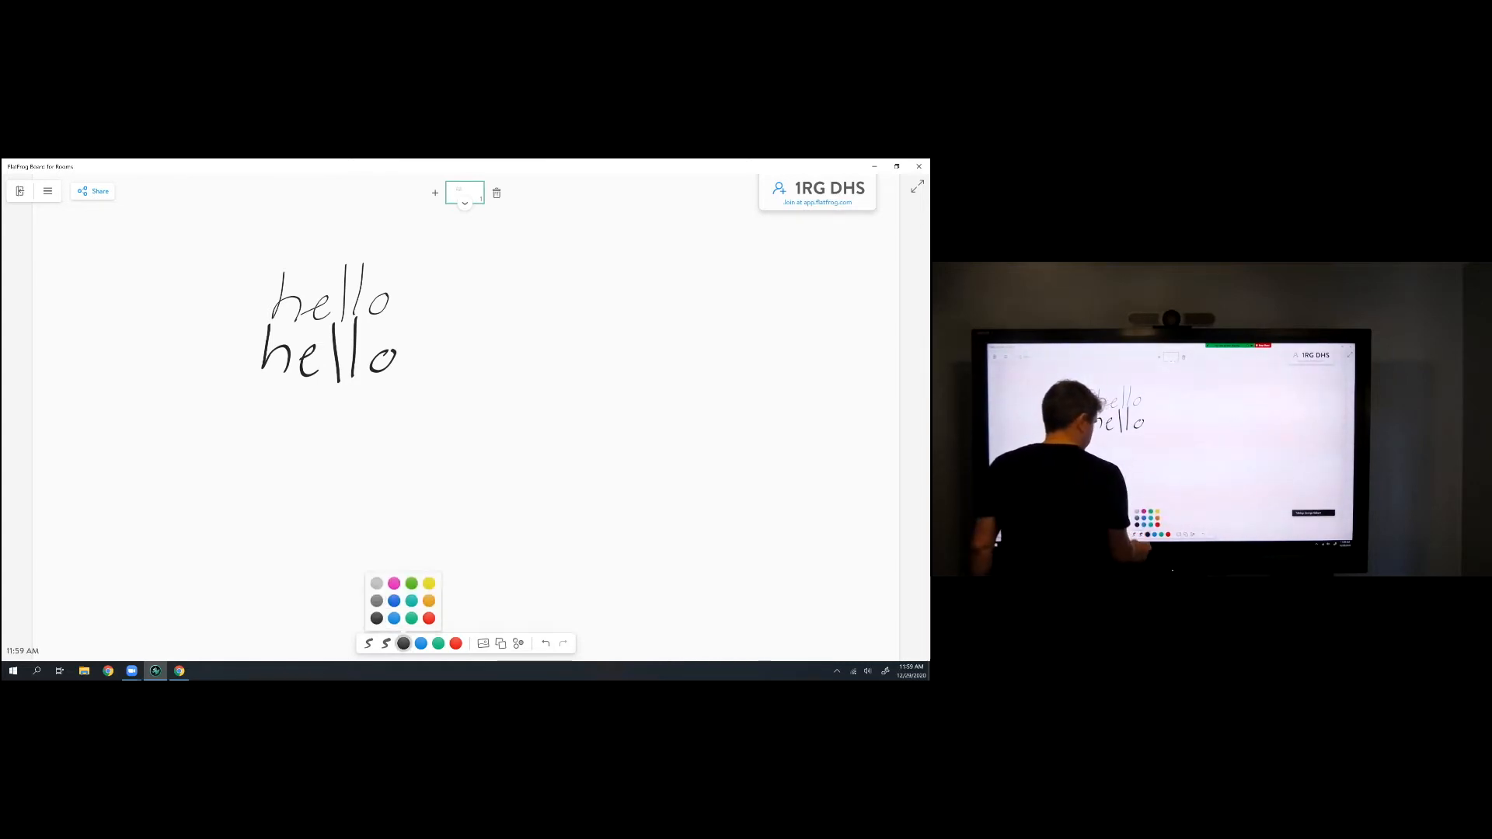
{"action": "left_click", "coordinate": [376, 616]}
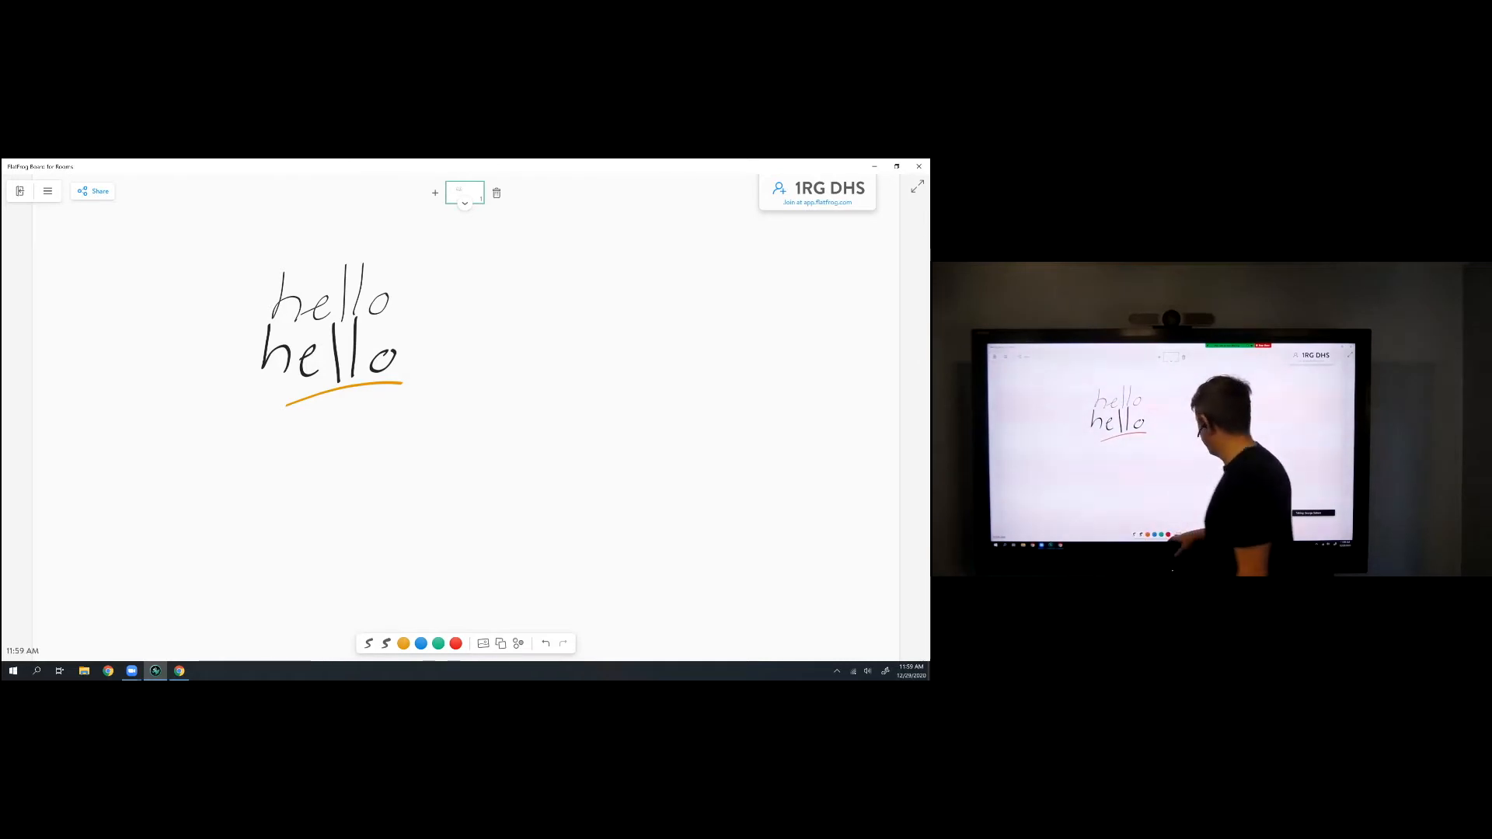
{"action": "left_click", "coordinate": [483, 644]}
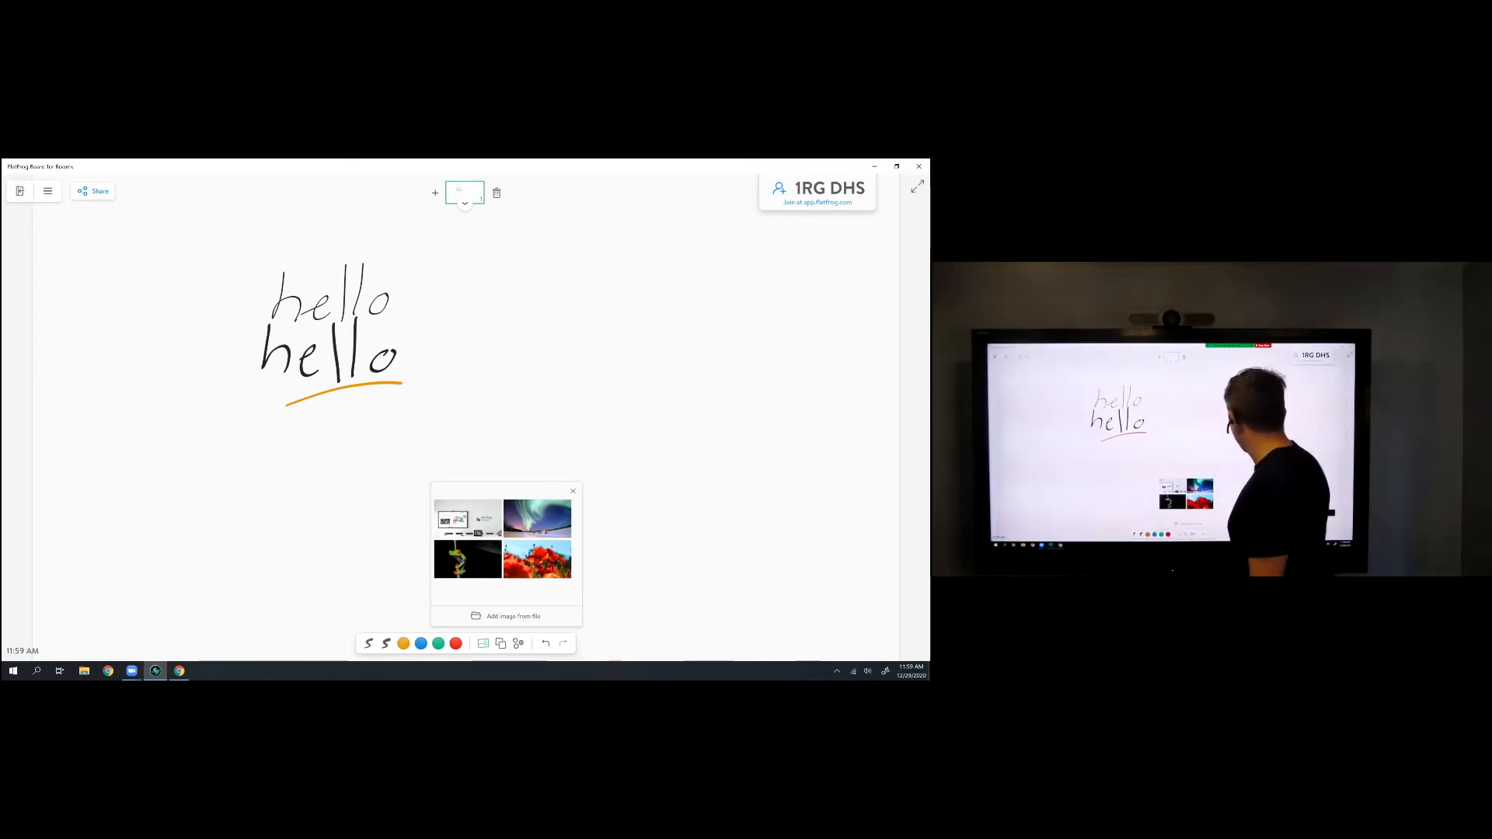
Place the aurora photo from the gallery onto the board
{"action": "left_click", "coordinate": [538, 516]}
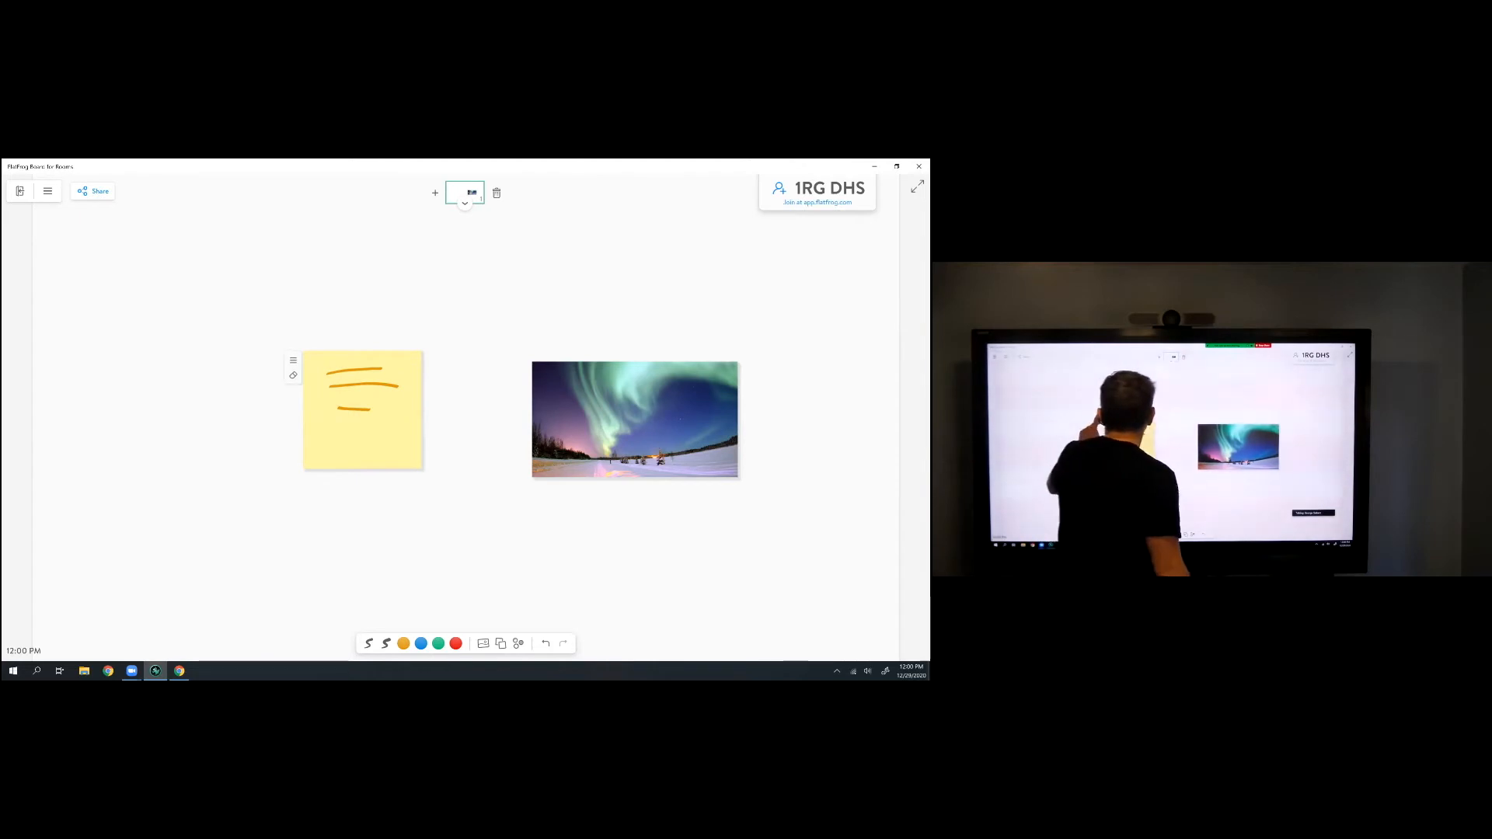
Recolour the sticky note purple and add a thumbs-up sticker to it
{"action": "left_click", "coordinate": [293, 360]}
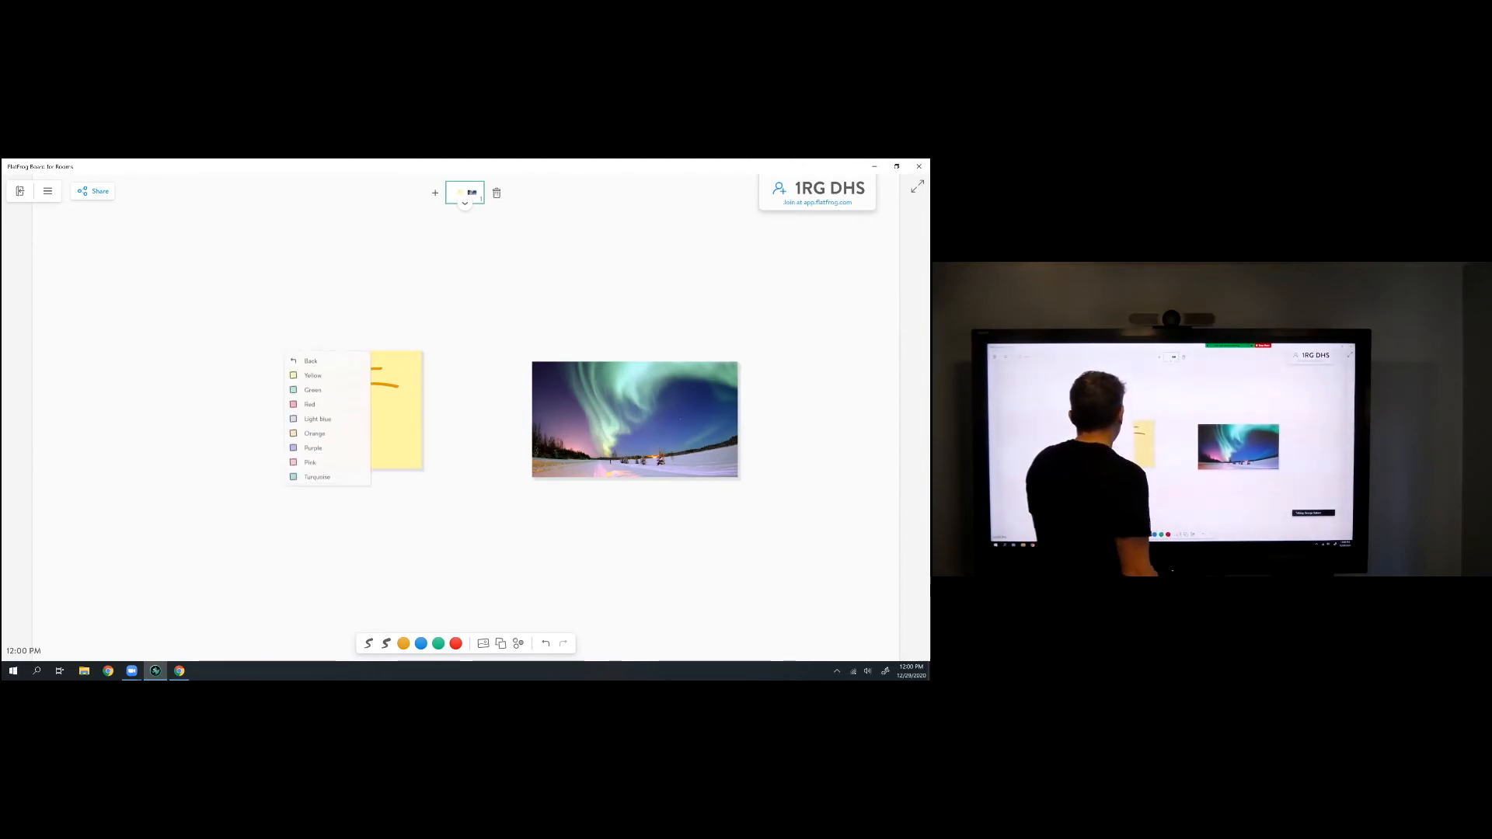
{"action": "left_click", "coordinate": [313, 447]}
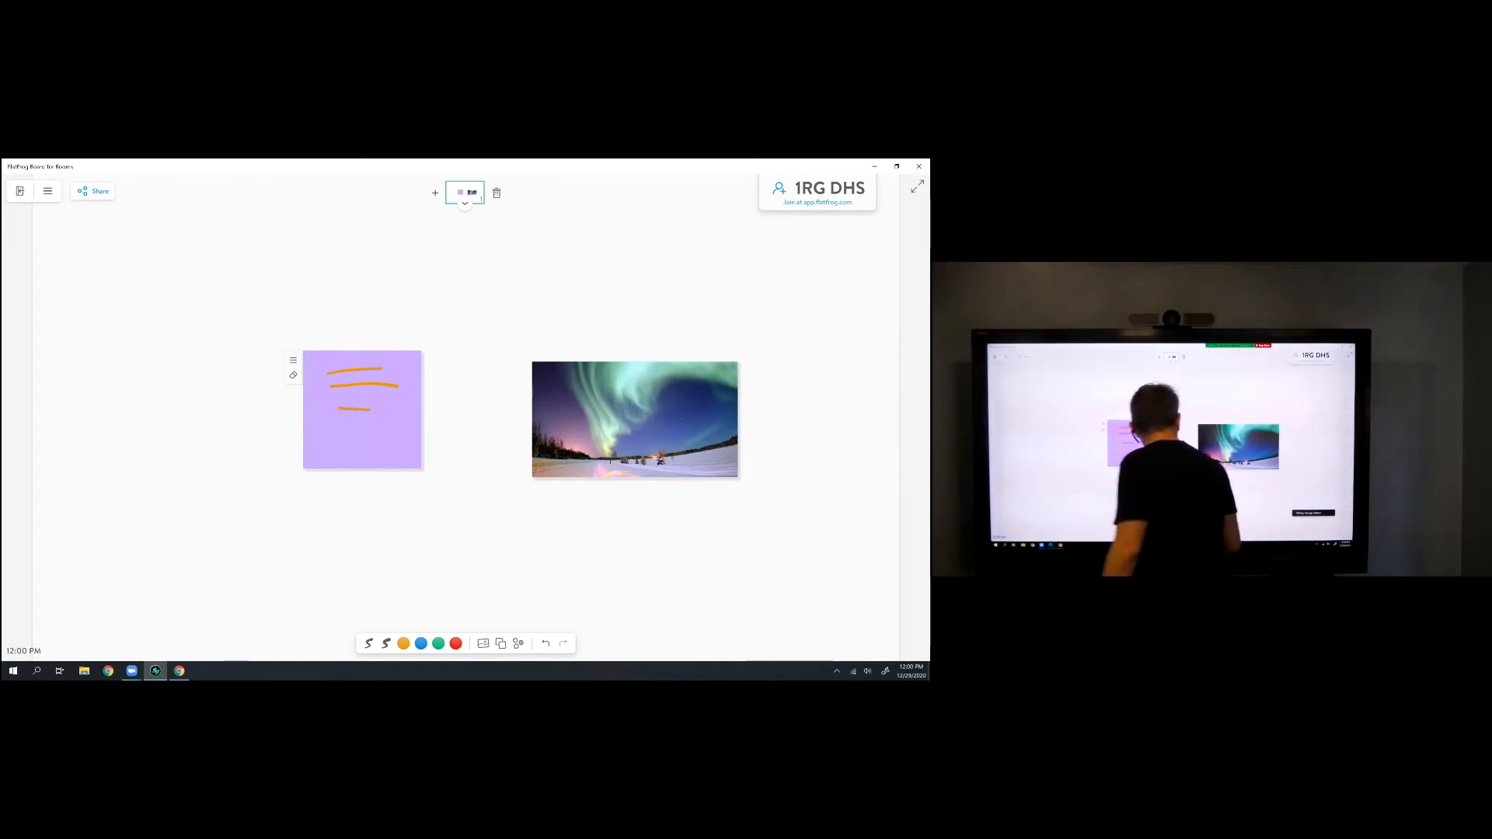
{"action": "left_click", "coordinate": [518, 643]}
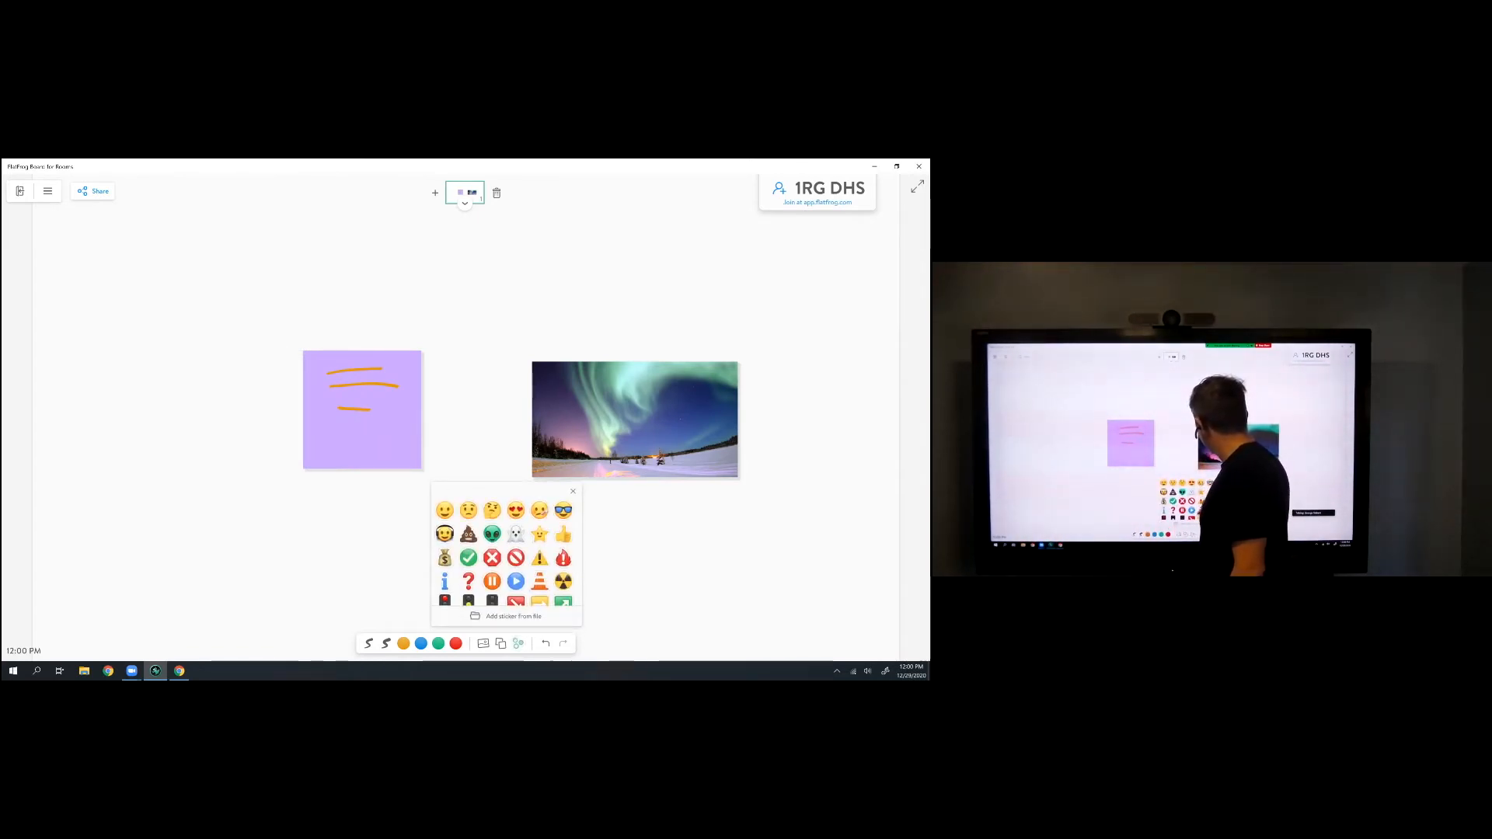
{"action": "left_click", "coordinate": [562, 534]}
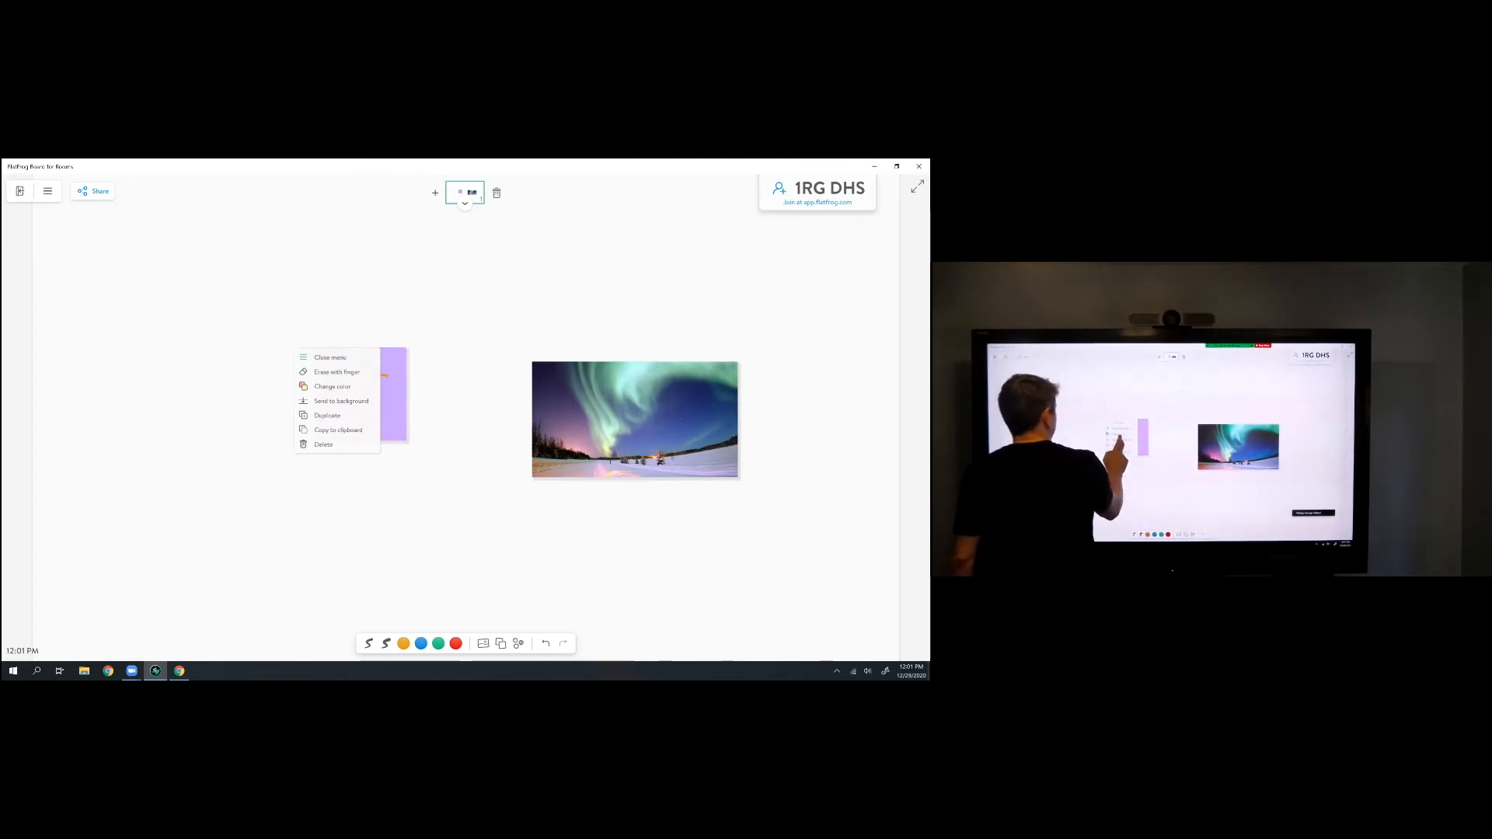
{"action": "left_click", "coordinate": [330, 357]}
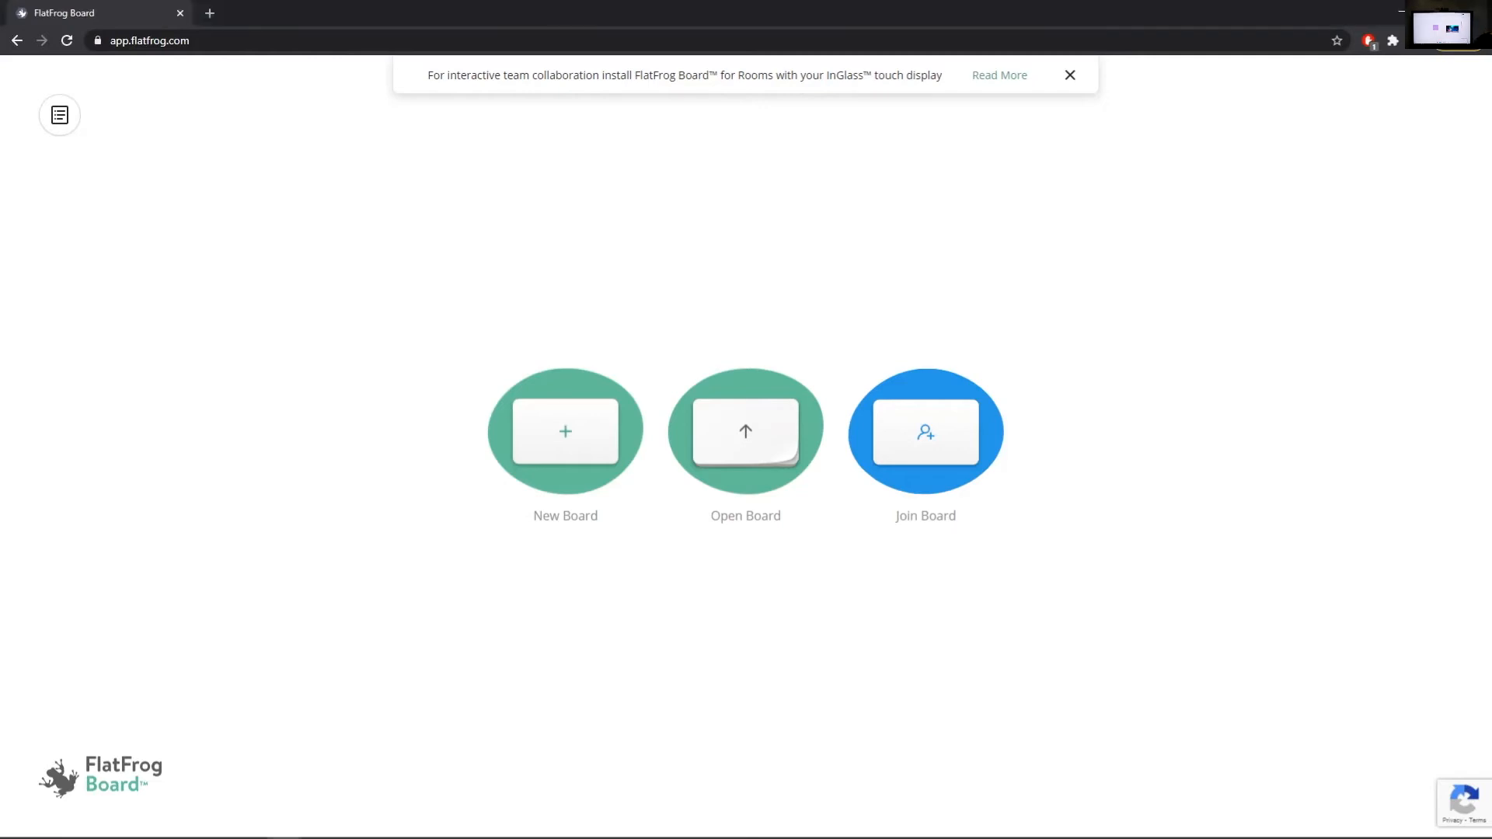
Join the room's board from app.flatfrog.com using board code '1RG D'
{"action": "left_click", "coordinate": [924, 432]}
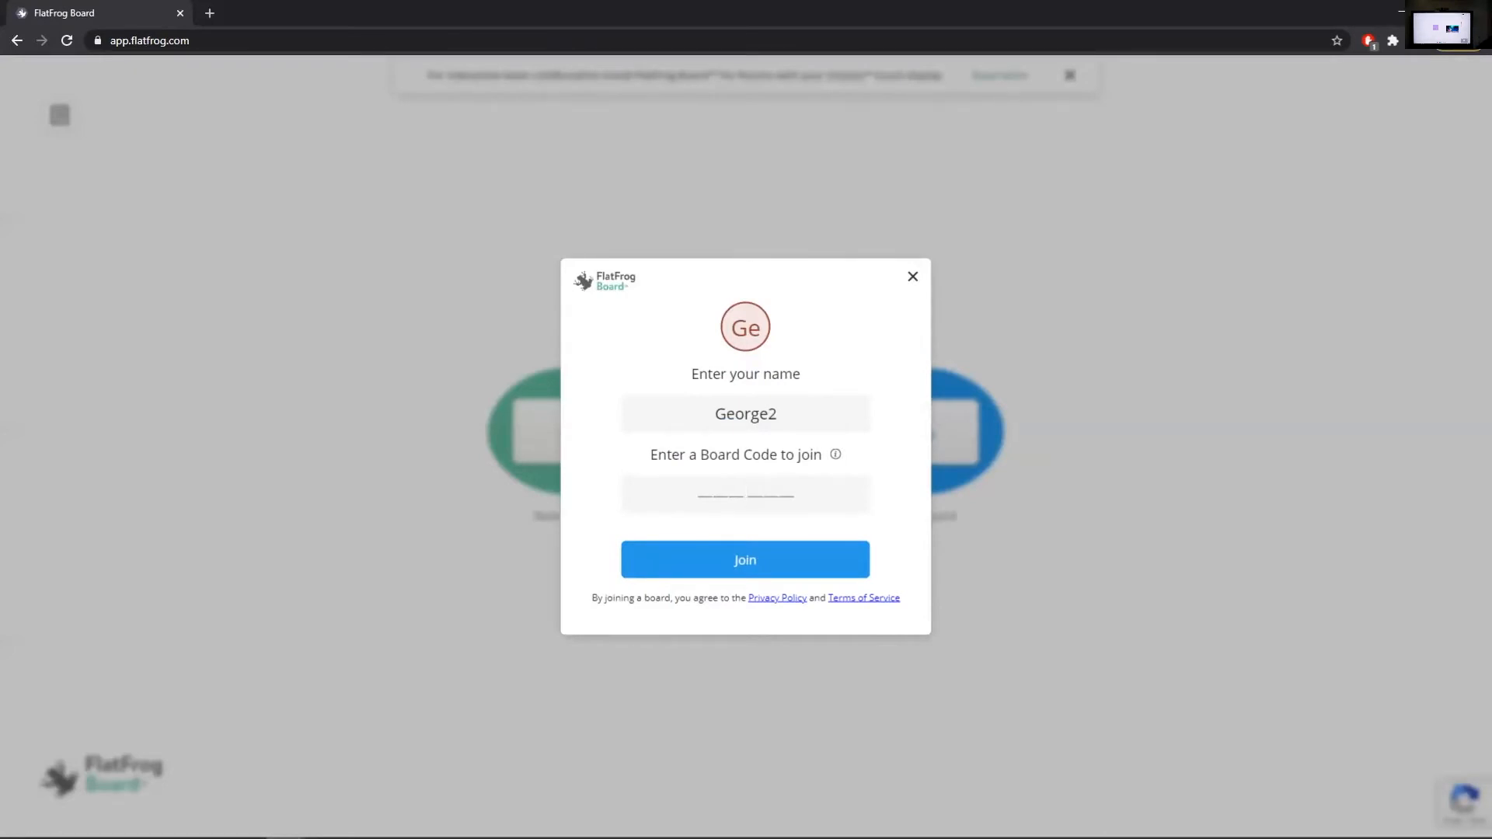
{"action": "type", "text": "1"}
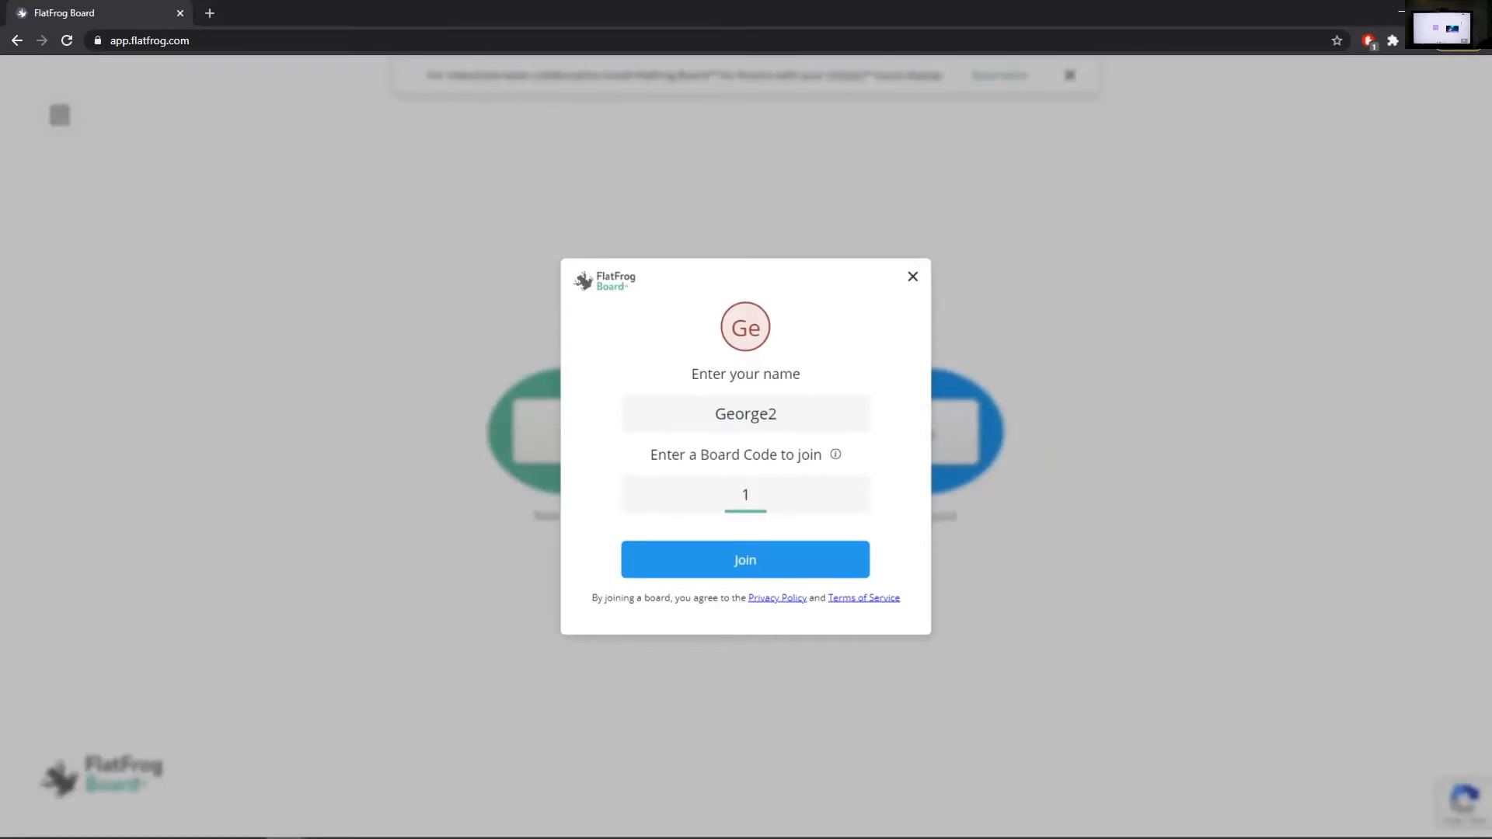
{"action": "type", "text": "RG D"}
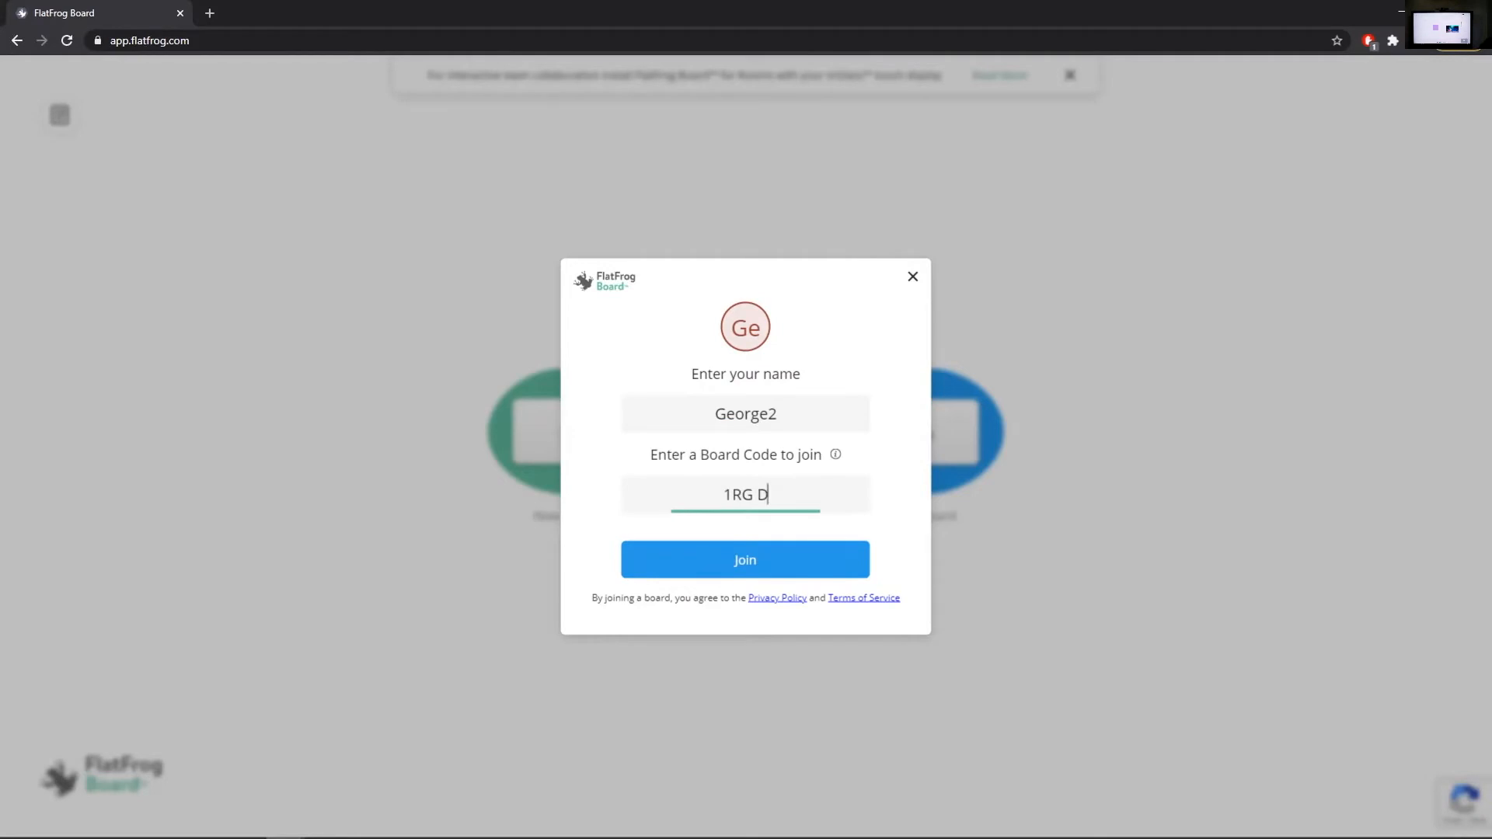
{"action": "left_click", "coordinate": [745, 559]}
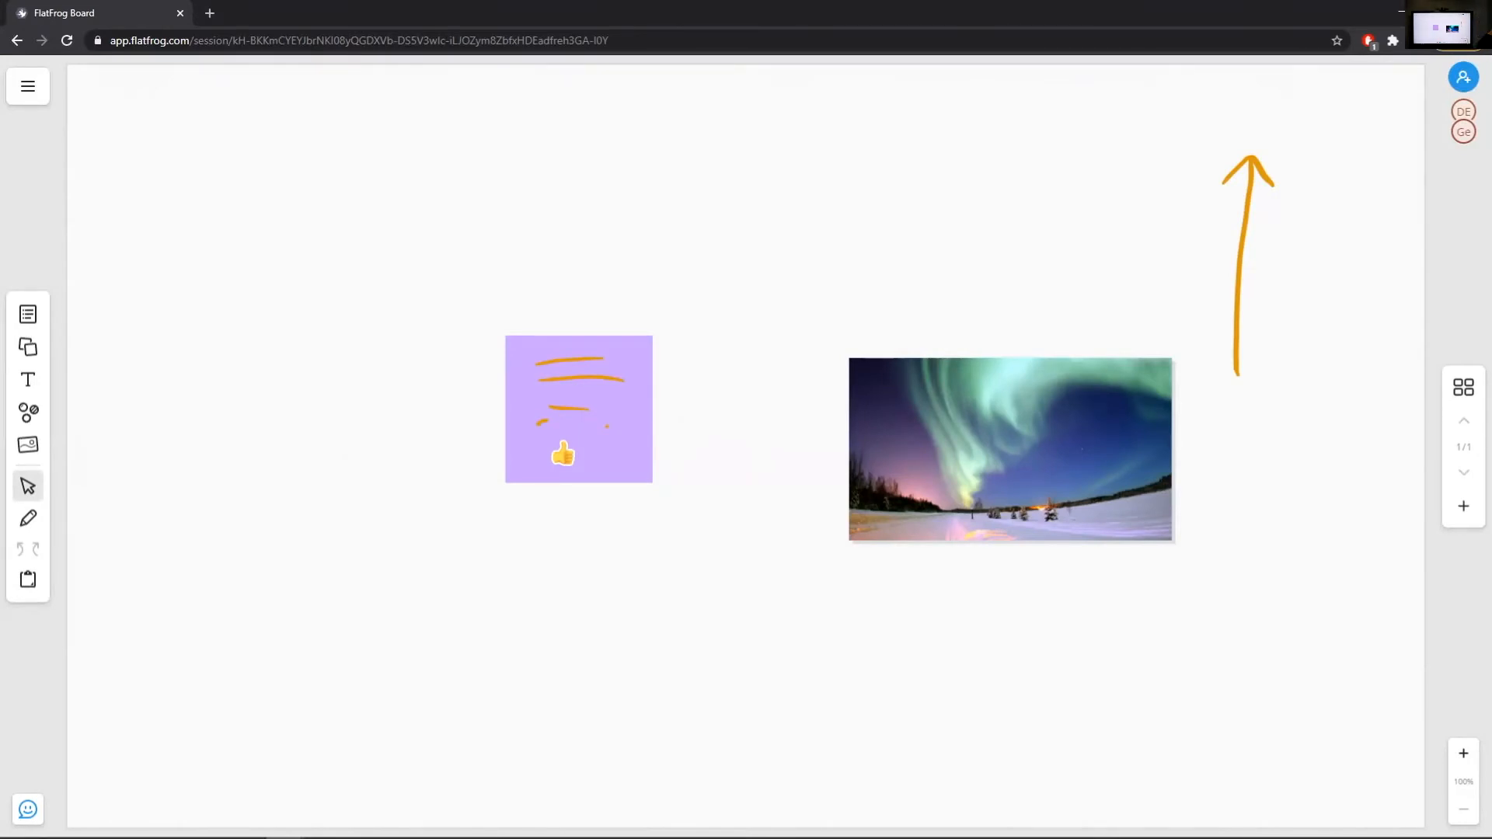
Switch to the pen and begin handwriting 'hel' on the shared board
{"action": "left_click", "coordinate": [28, 518]}
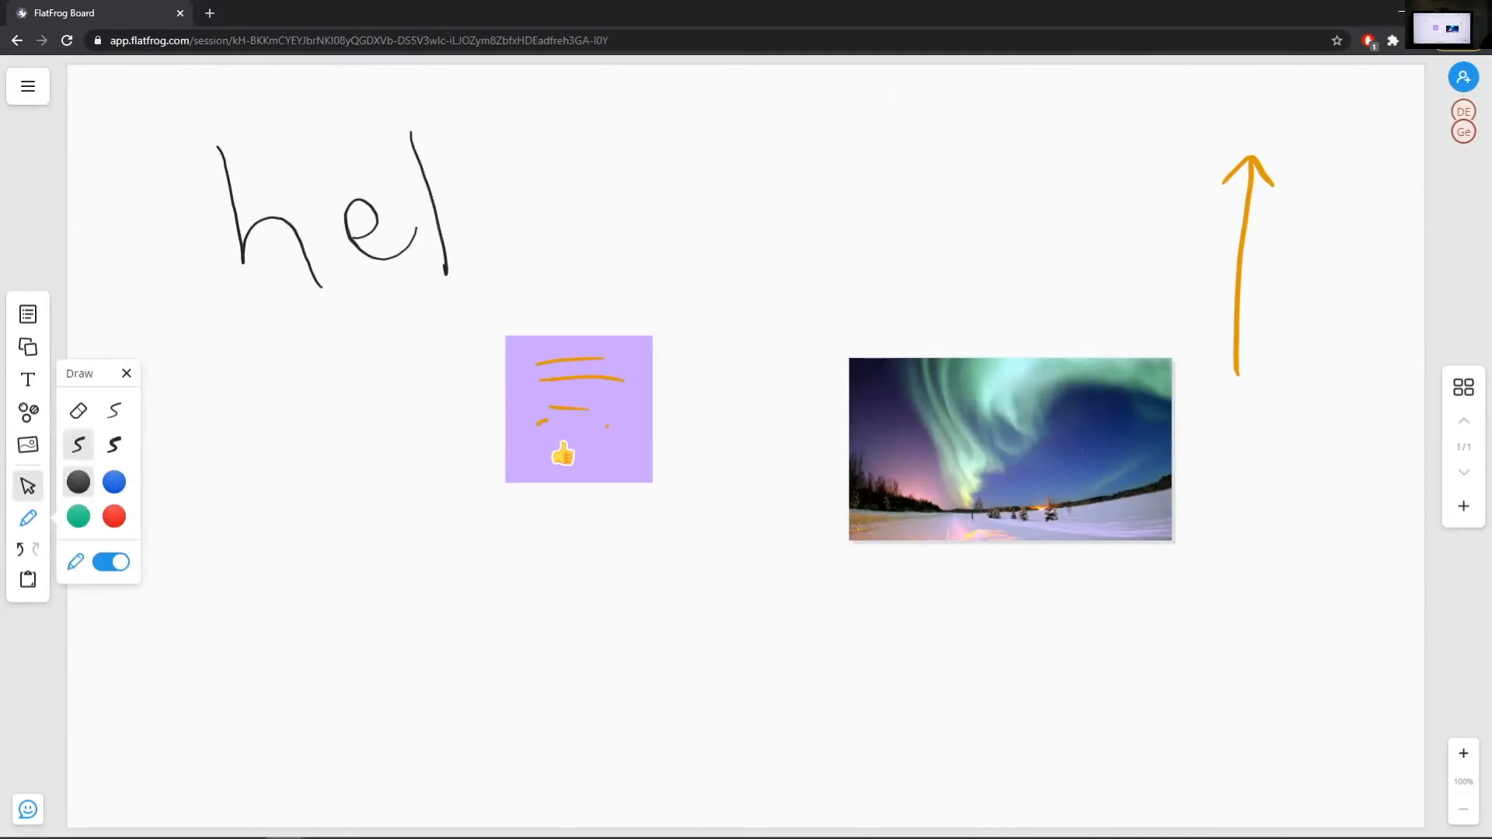